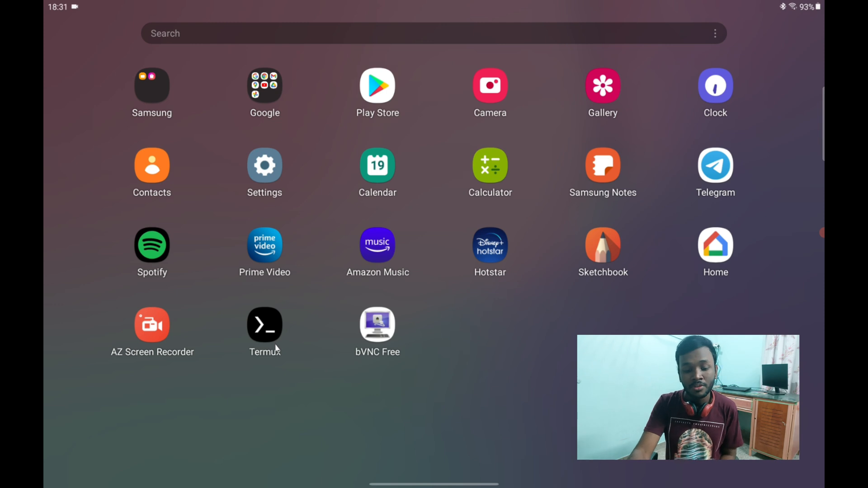
{"action": "mouse_move", "coordinate": [371, 362]}
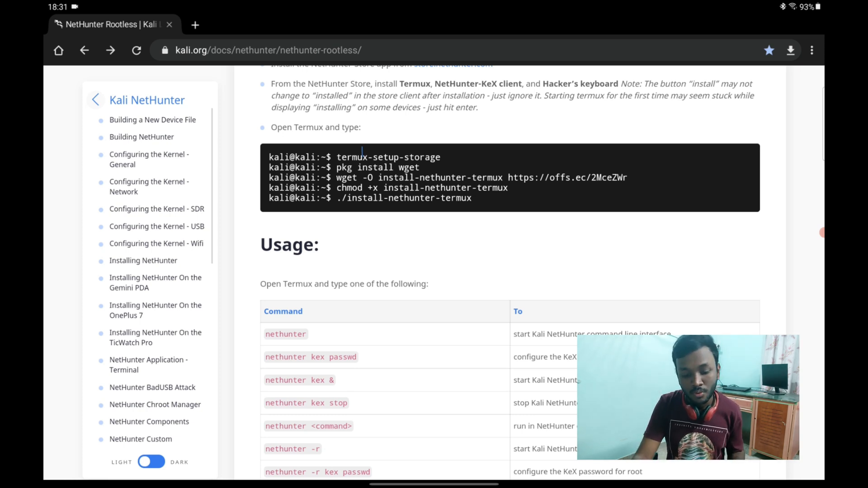
Step: Select and copy the termux-setup-storage command from the NetHunter Rootless docs
{"action": "double_click", "coordinate": [388, 157]}
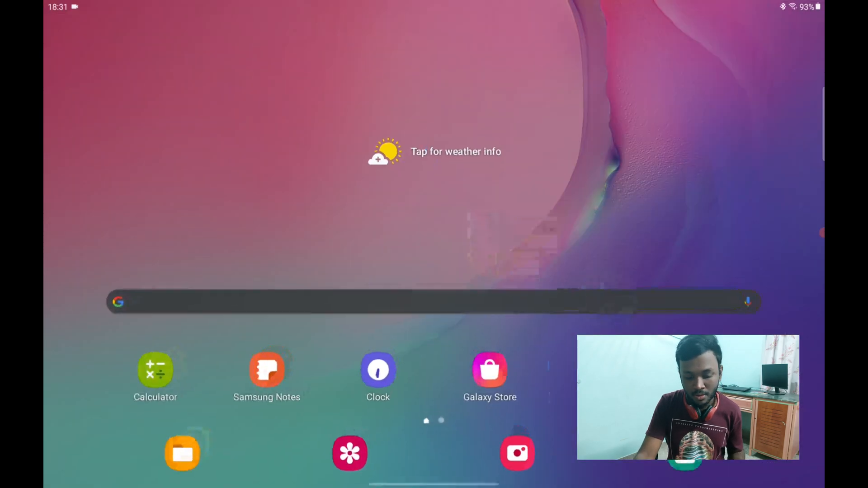
{"action": "scroll", "scroll_direction": "up", "scroll_amount": 3}
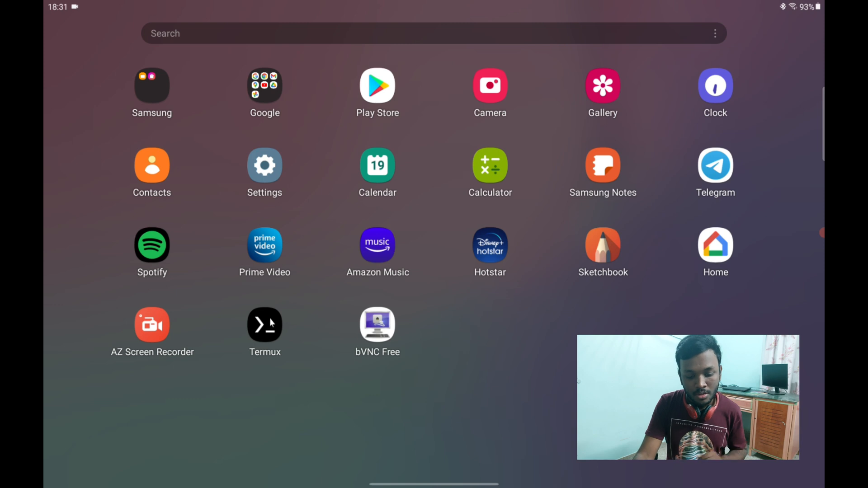
Step: Run termux-setup-storage in Termux and grant the file-access permission
{"action": "left_click", "coordinate": [264, 324]}
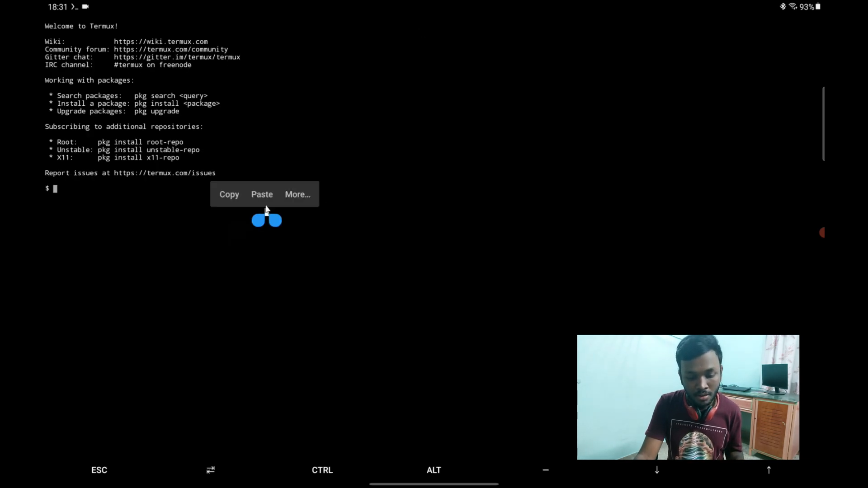
{"action": "left_click", "coordinate": [262, 194]}
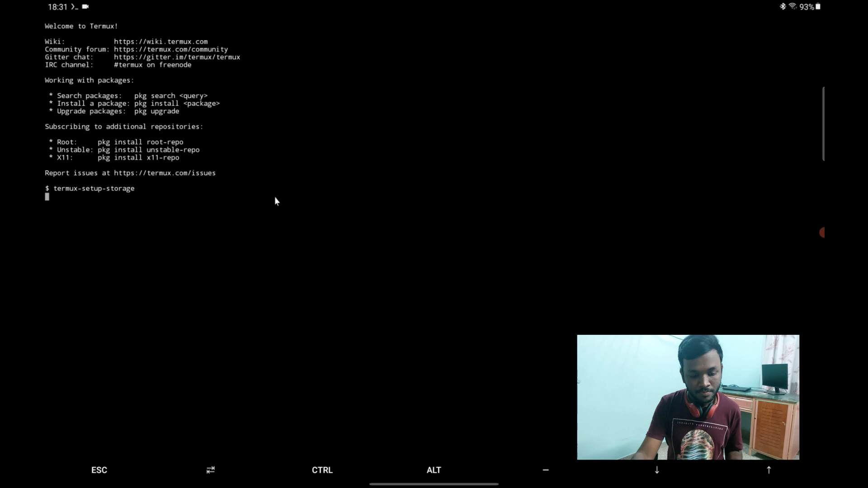
{"action": "key", "text": "Return"}
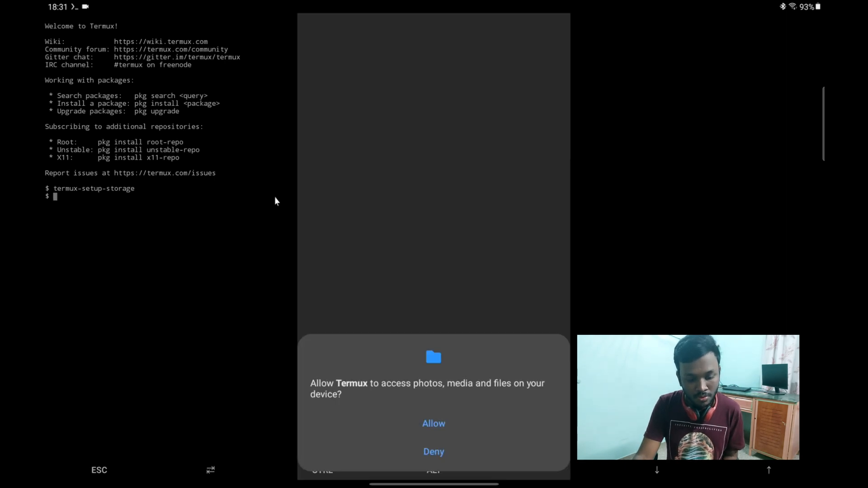
{"action": "left_click", "coordinate": [433, 423]}
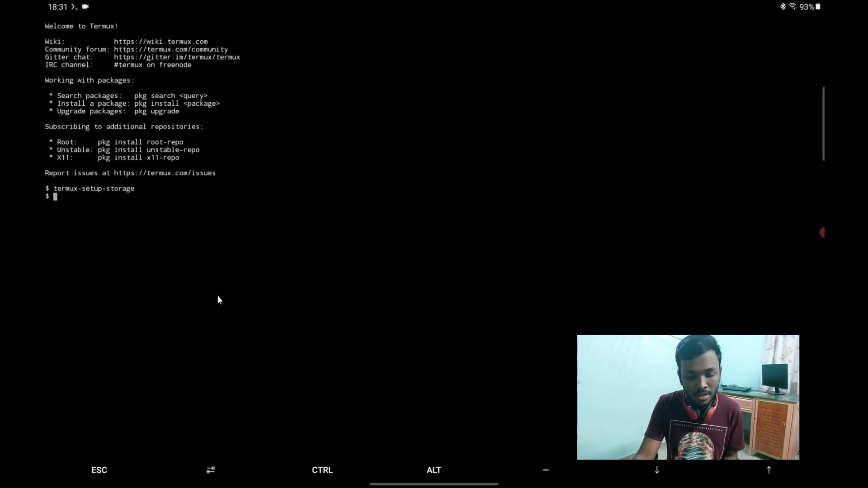
Step: Enter apt-get update to refresh the package lists
{"action": "type", "text": "apt-get u"}
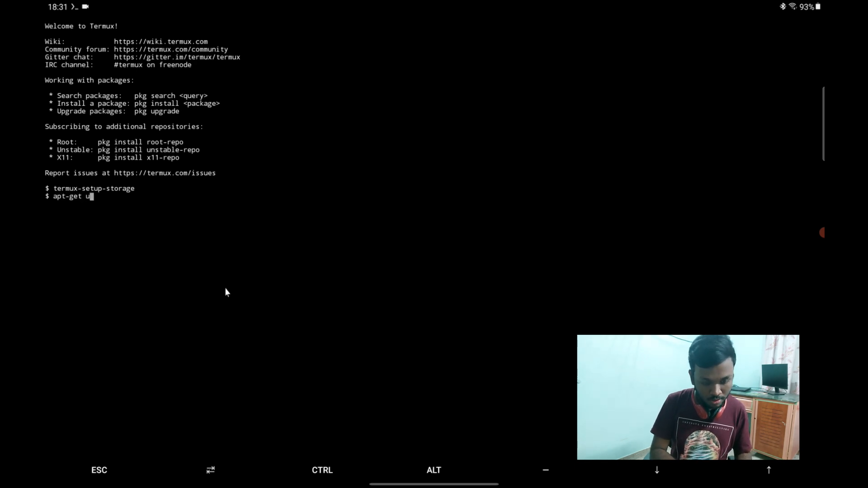
{"action": "type", "text": "pdate"}
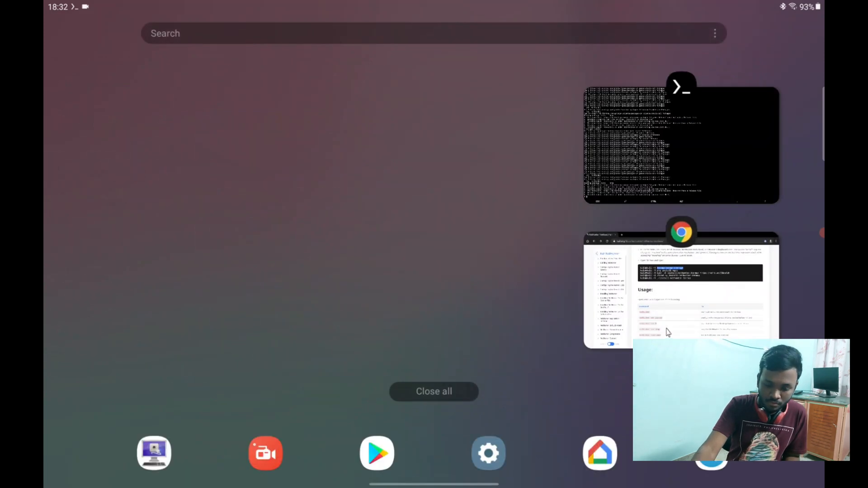
Step: Copy 'pkg install wget' from the docs and paste it into Termux
{"action": "left_click", "coordinate": [680, 293]}
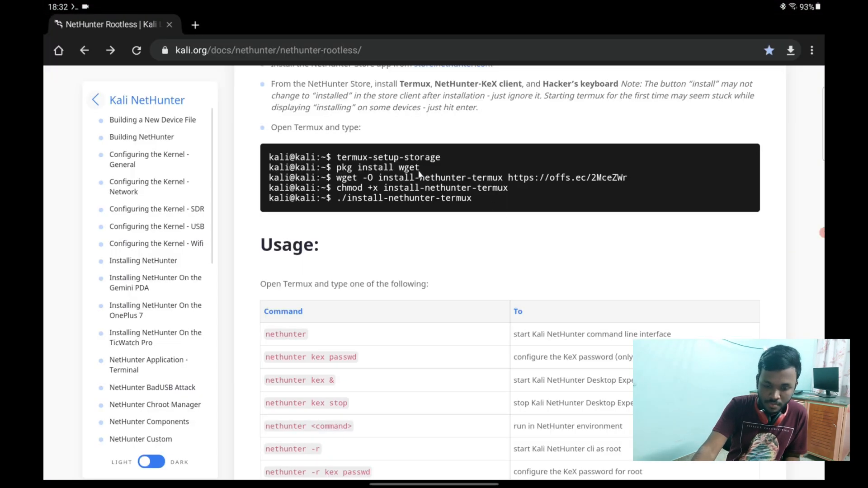
{"action": "double_click", "coordinate": [377, 167]}
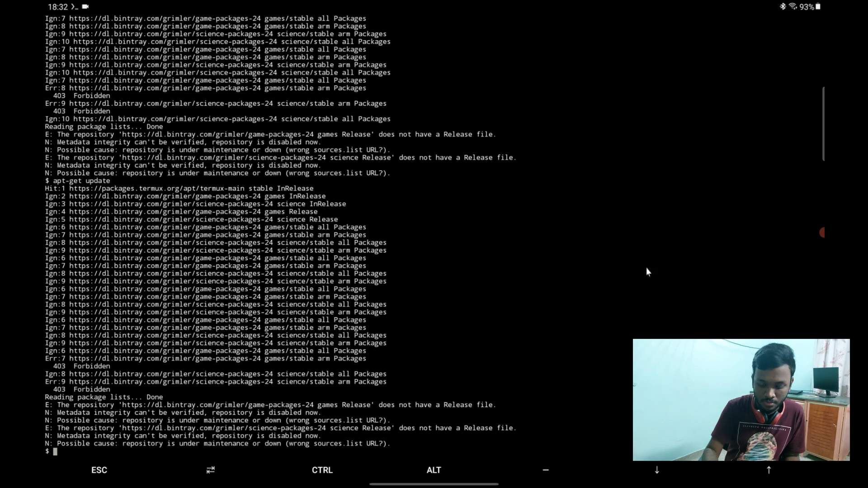
{"action": "scroll", "scroll_direction": "down", "scroll_amount": 3}
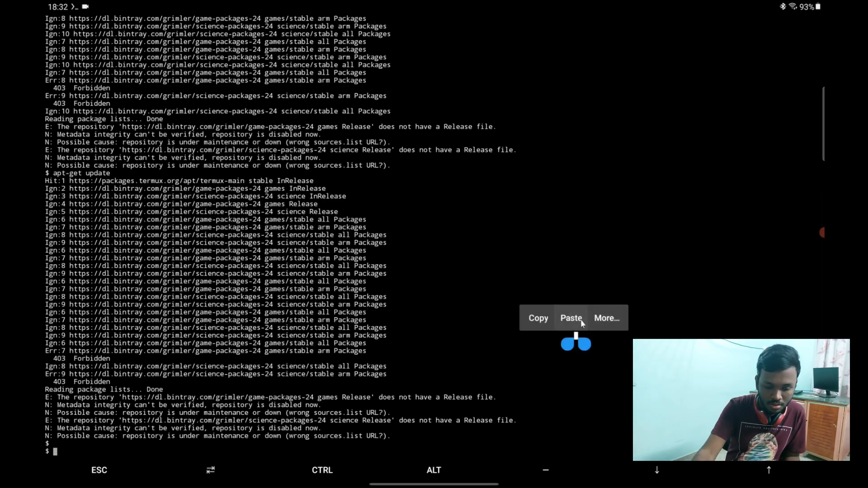
{"action": "left_click", "coordinate": [571, 317]}
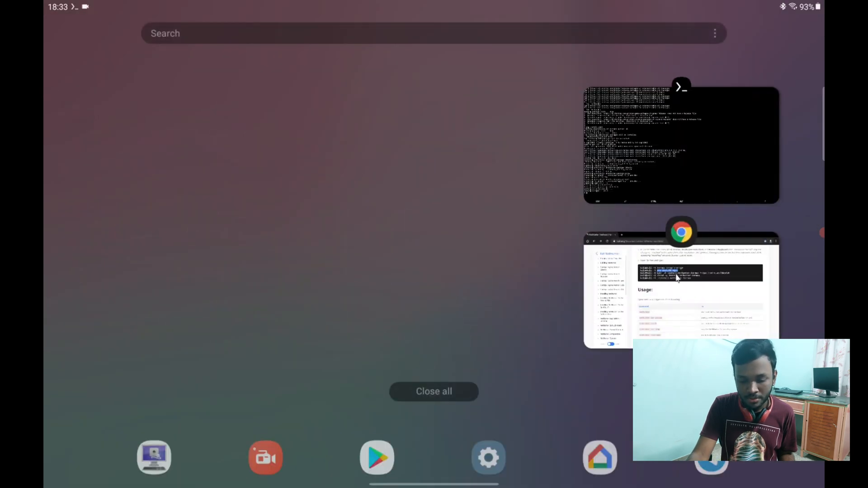
Step: Locate the wget -O and chmod +x install-nethunter-termux commands in the docs
{"action": "left_click", "coordinate": [680, 292]}
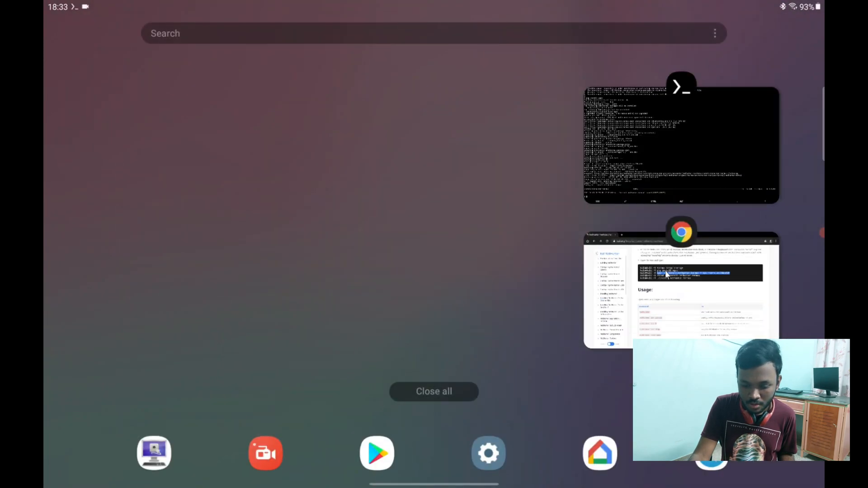
{"action": "left_click", "coordinate": [681, 290]}
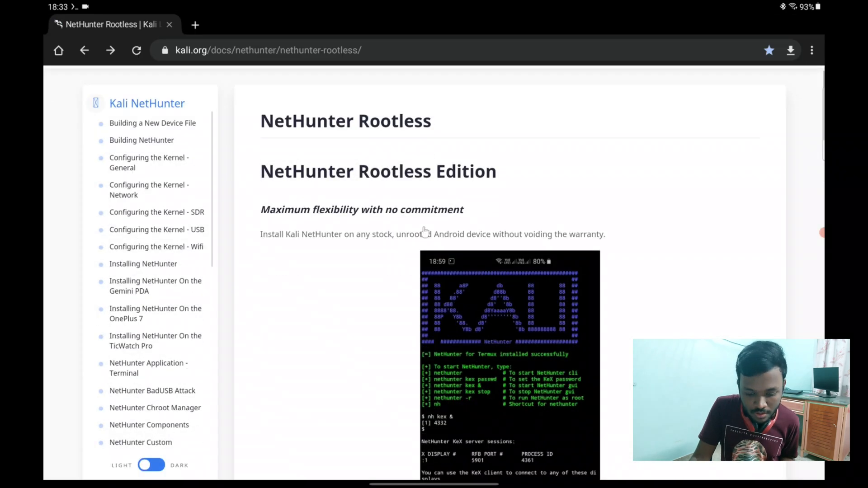
{"action": "scroll", "scroll_direction": "down", "scroll_amount": 3}
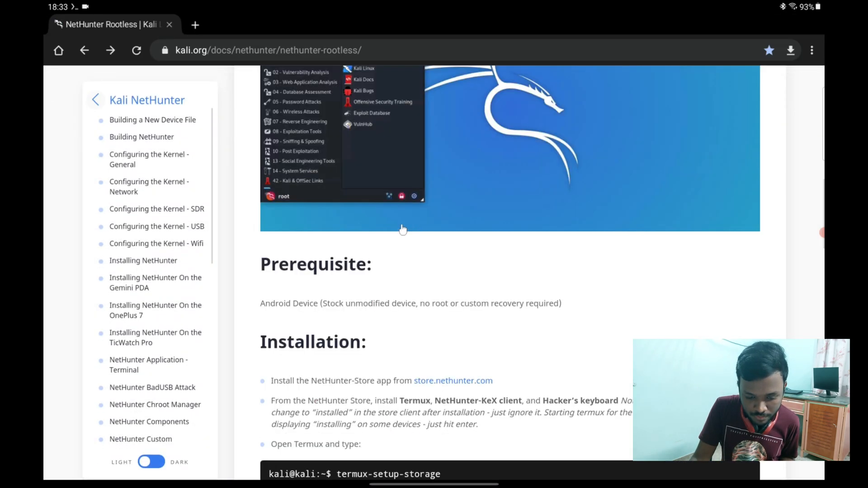
{"action": "scroll", "scroll_direction": "up", "scroll_amount": 3}
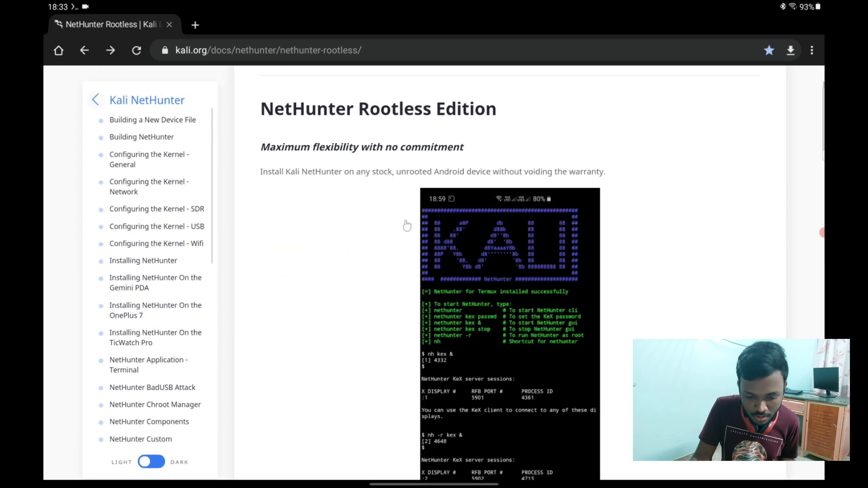
{"action": "scroll", "scroll_direction": "down", "scroll_amount": 3}
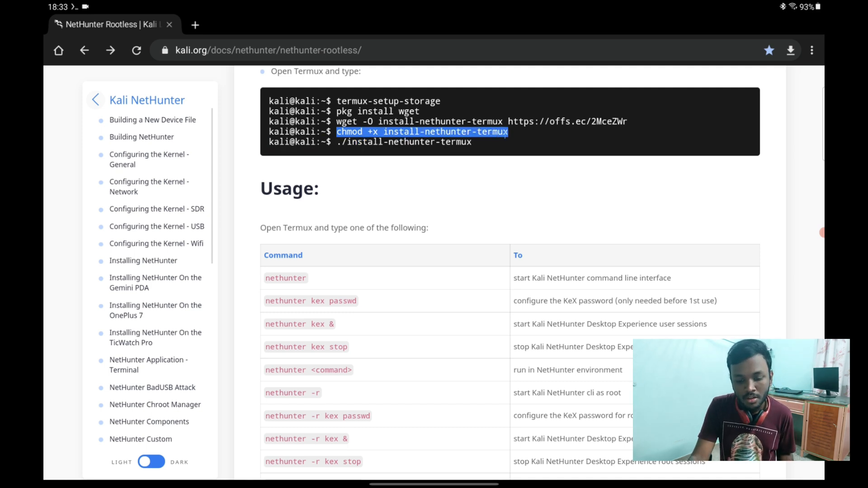
{"action": "mouse_move", "coordinate": [526, 372]}
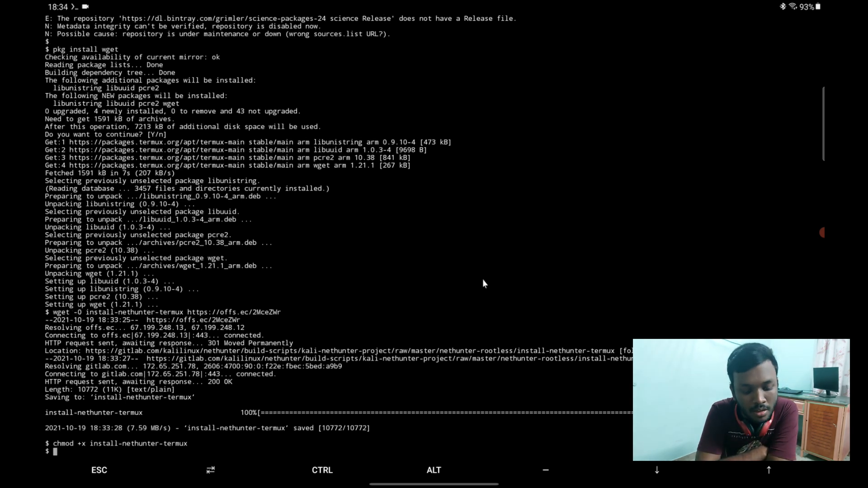
Step: List the home directory with ls and begin ./ for the installer script
{"action": "type", "text": "ls"}
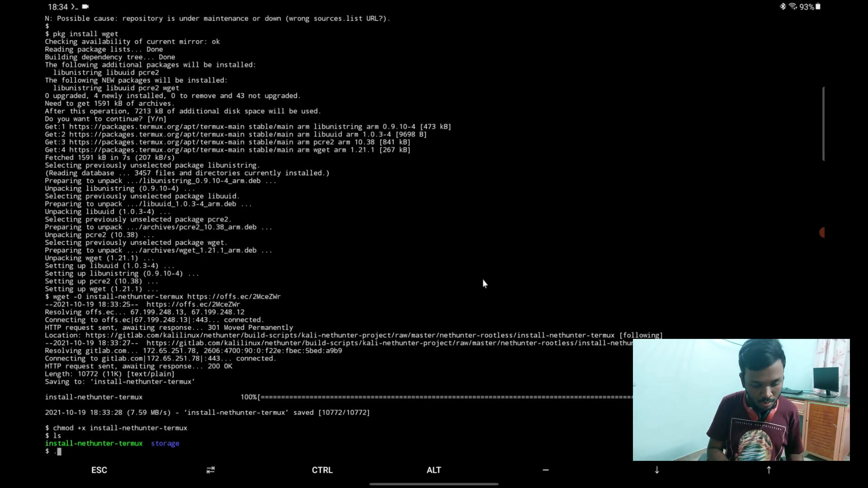
{"action": "type", "text": "./"}
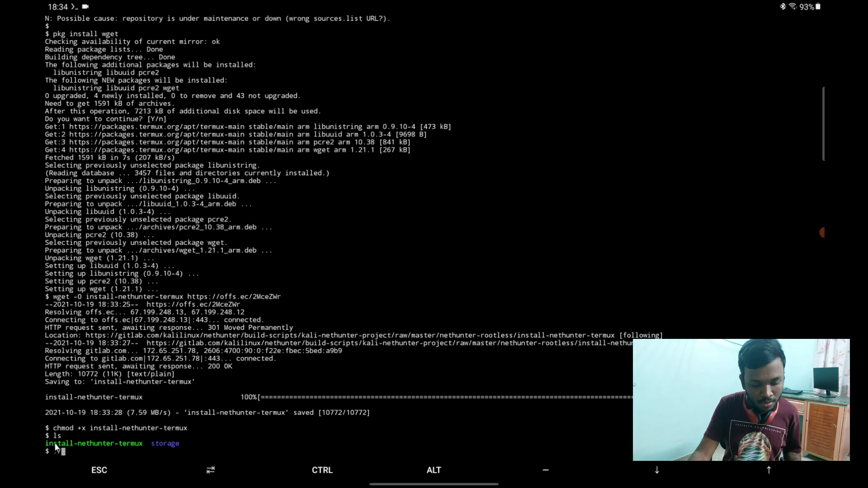
{"action": "type", "text": "./"}
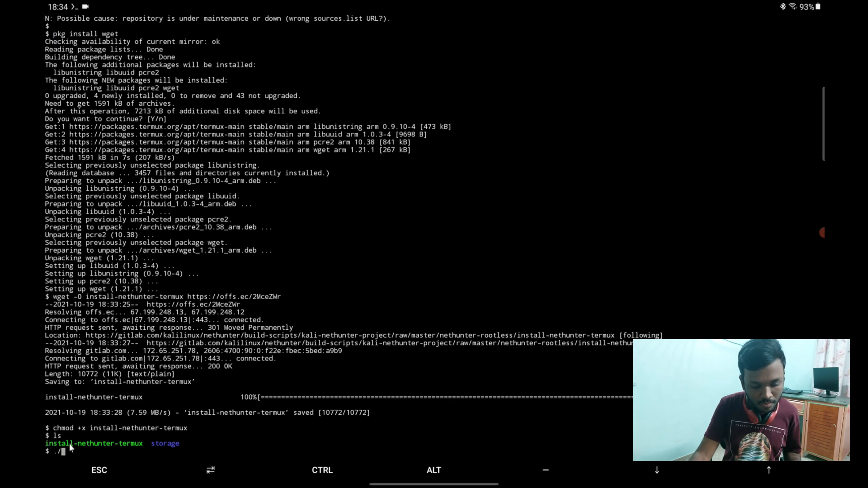
{"action": "left_click", "coordinate": [61, 451]}
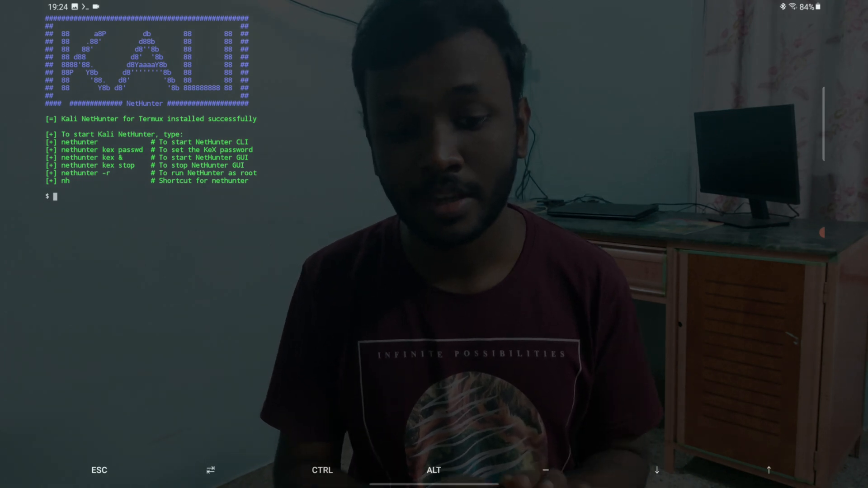
Step: Run 'nethunter kex &' twice, first misspelled, then stopping with no matching VNC server
{"action": "type", "text": "nethuner kex &"}
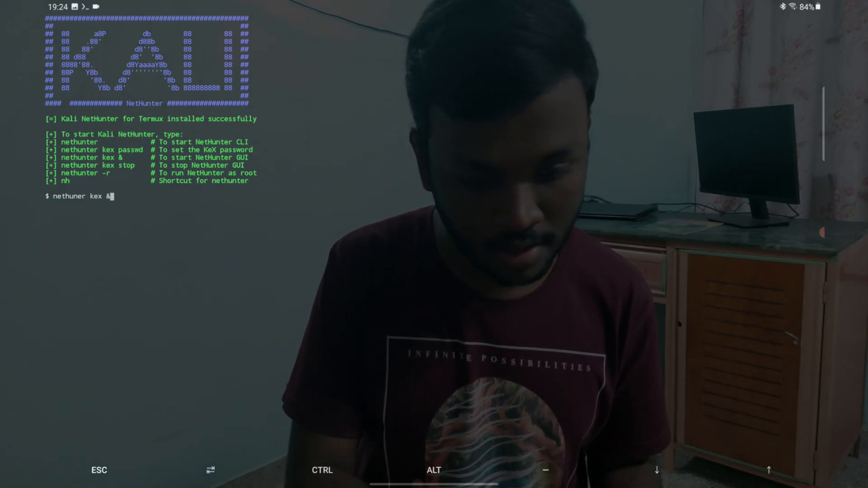
{"action": "key", "text": "Return"}
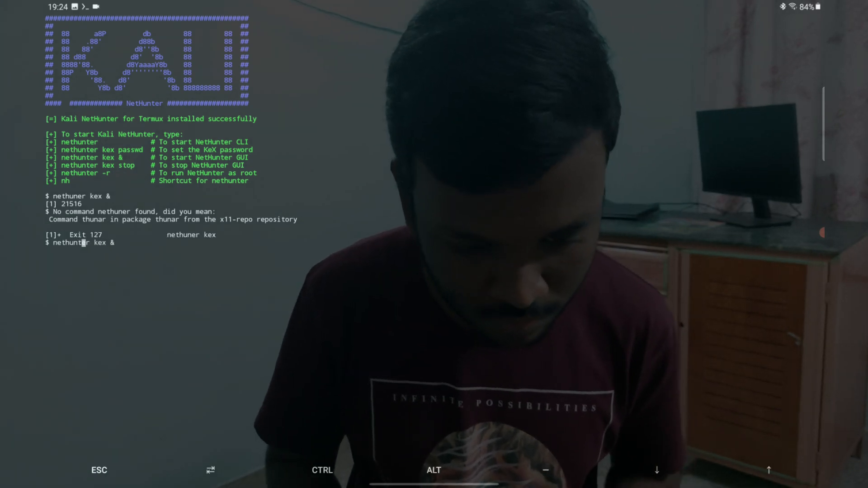
{"action": "key", "text": "Return"}
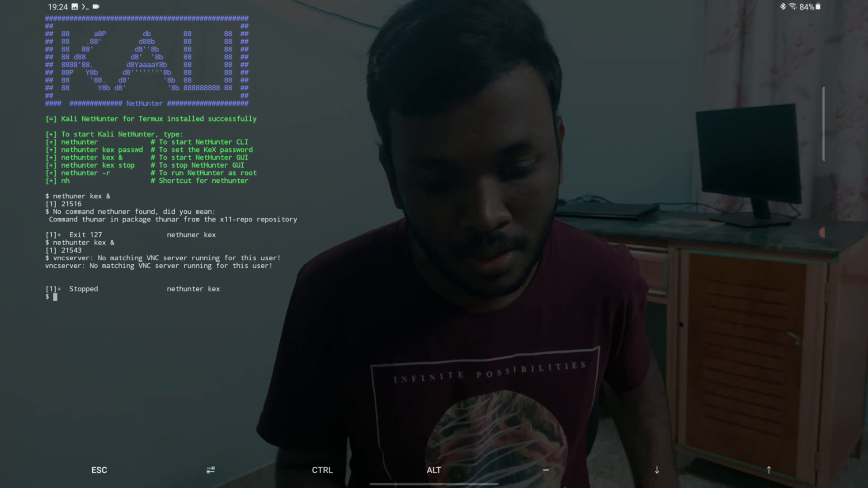
{"action": "key", "text": "Return"}
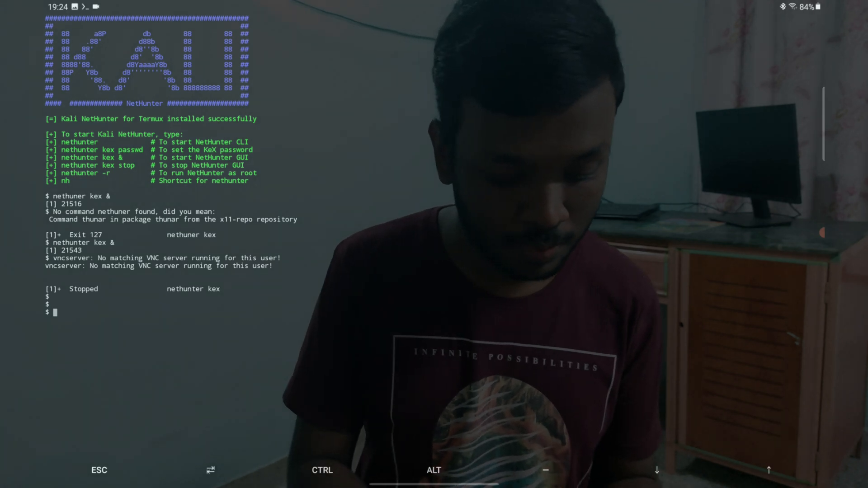
Step: Set a KeX password with 'nethunter kex passwd', verified, answering n to view-only
{"action": "type", "text": "nethi"}
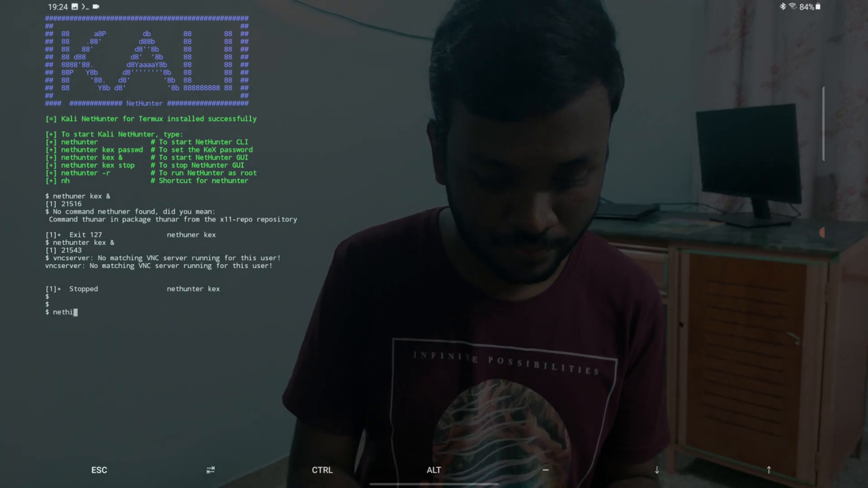
{"action": "type", "text": "nethunter kex"}
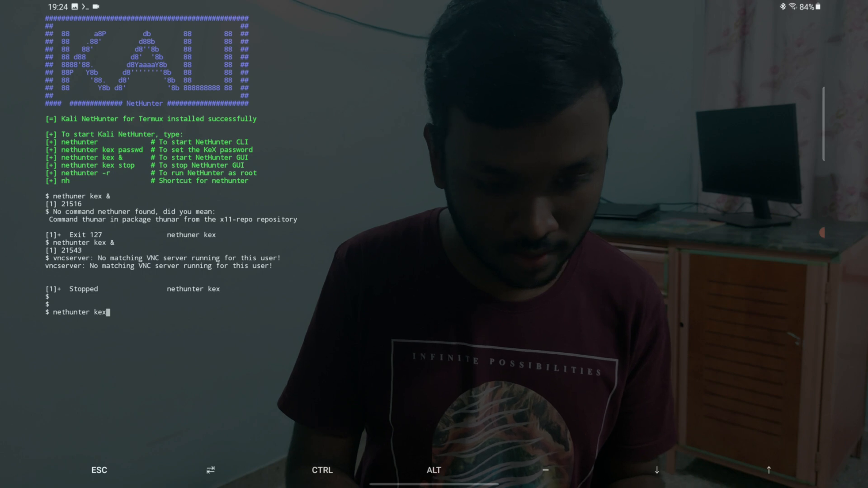
{"action": "type", "text": "pass"}
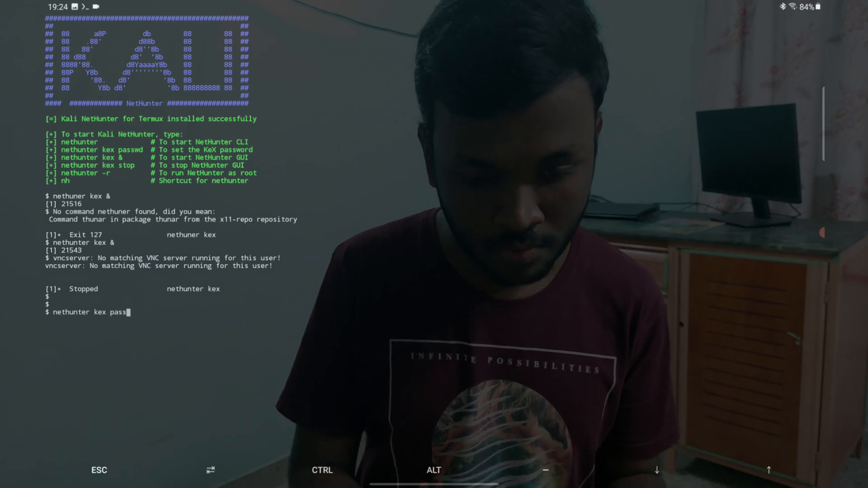
{"action": "key", "text": "Return"}
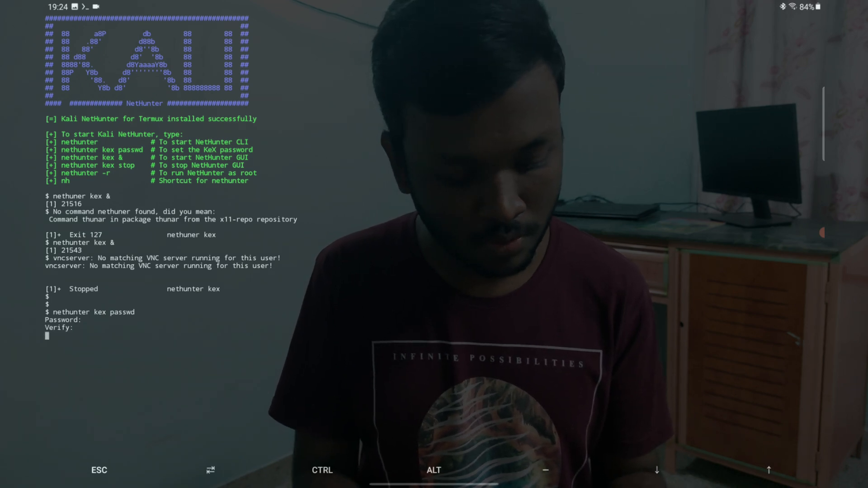
{"action": "key", "text": "Return"}
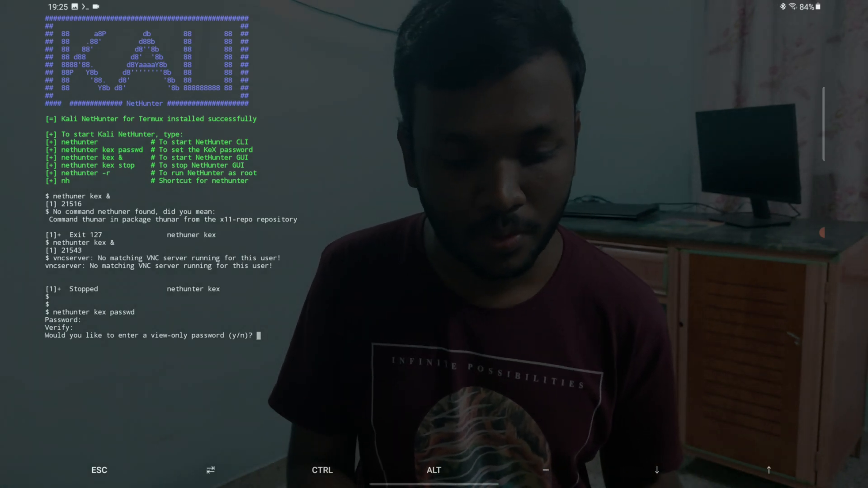
{"action": "type", "text": "n"}
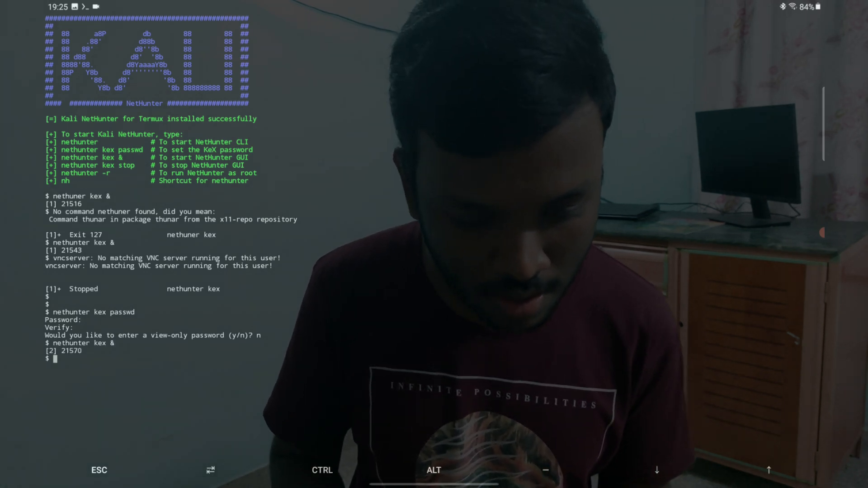
Step: Start the KeX server, now listed on display :1 port 5901
{"action": "key", "text": "Return"}
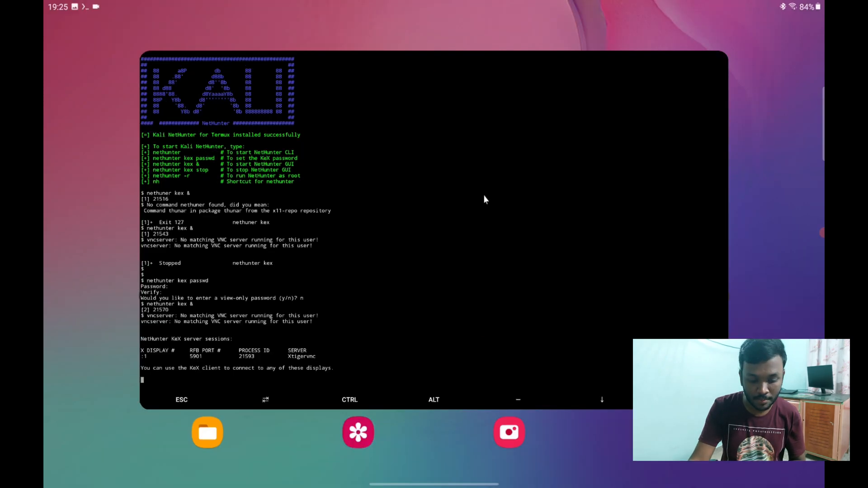
Step: Switch to bVNC, grant file access and start a new connection
{"action": "key", "text": "Home"}
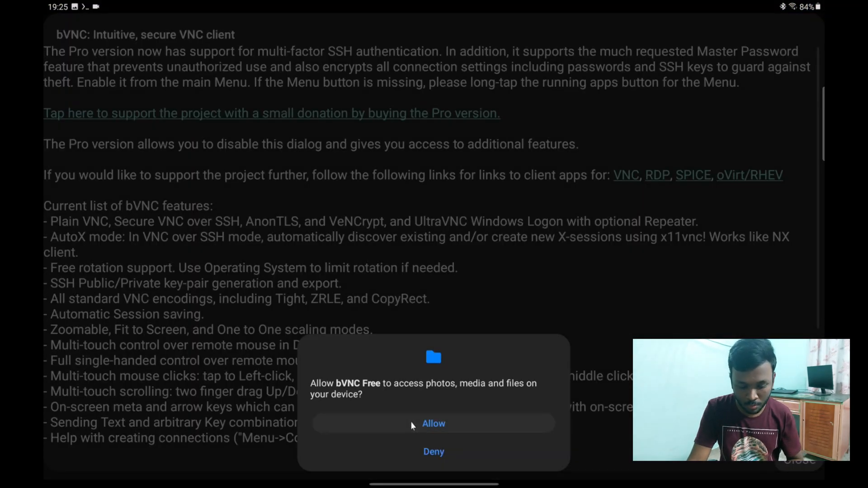
{"action": "left_click", "coordinate": [433, 423]}
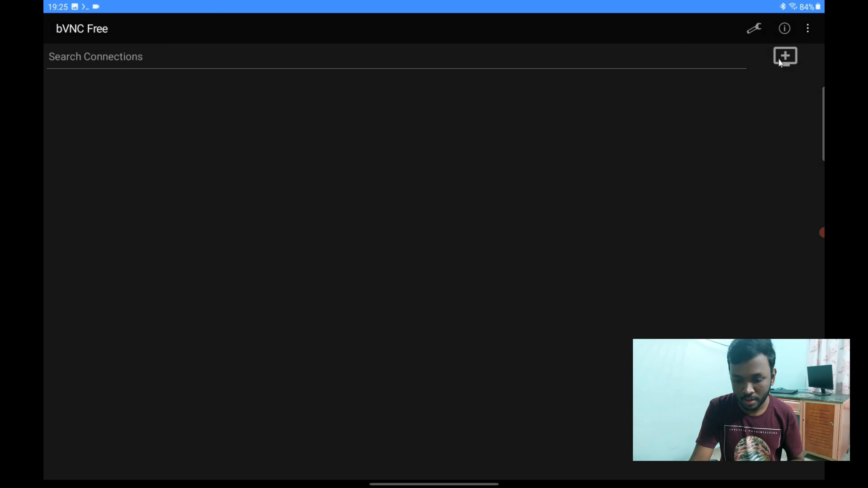
{"action": "left_click", "coordinate": [785, 56]}
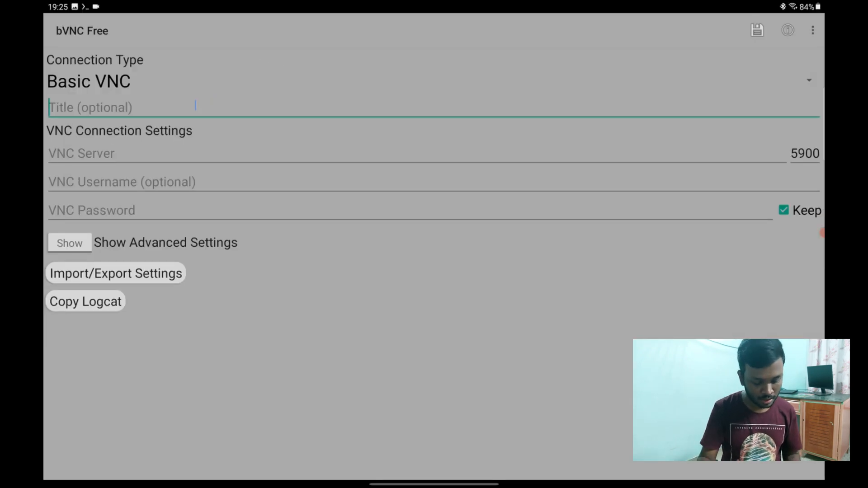
Step: Name the connection Kali, server localhost port 5901, and connect to the Kali desktop
{"action": "type", "text": "Kali"}
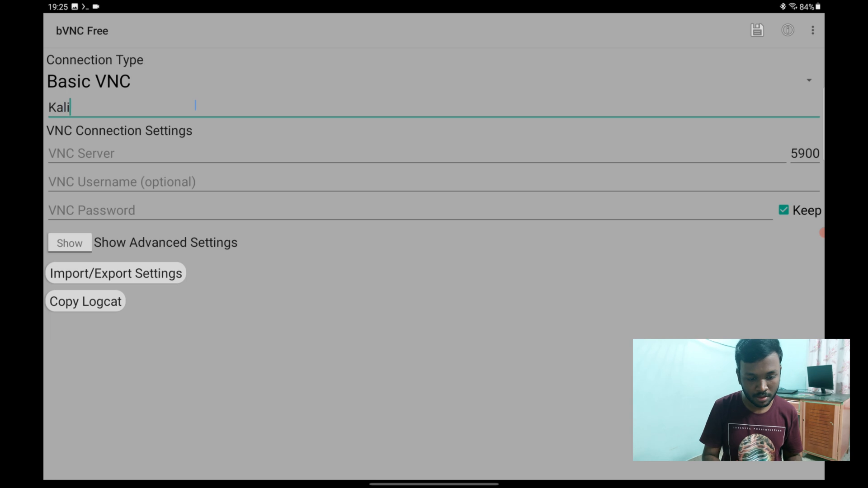
{"action": "type", "text": "localho"}
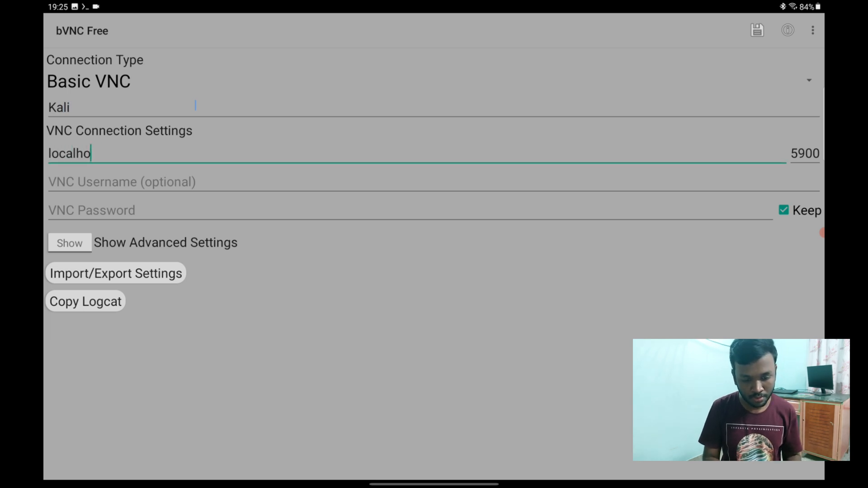
{"action": "type", "text": "st"}
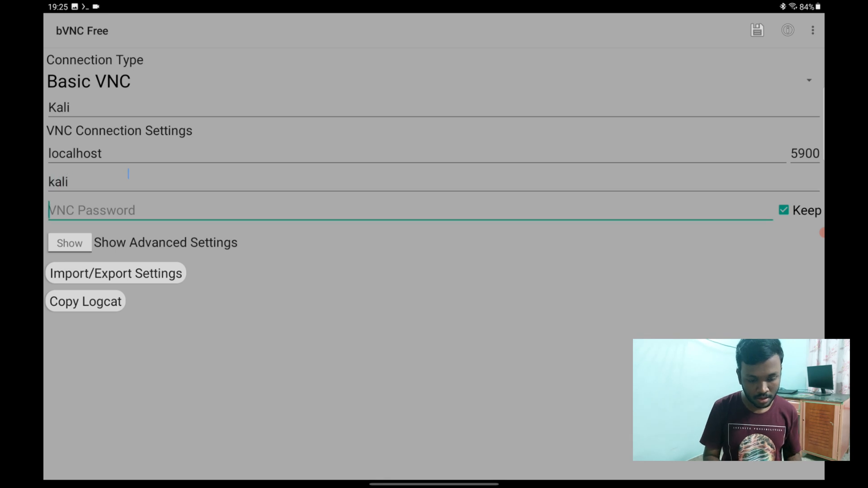
{"action": "type", "text": "3"}
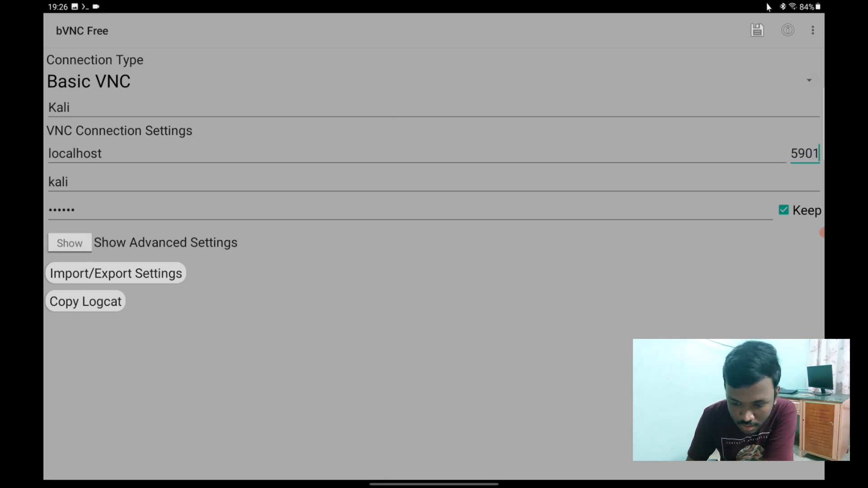
{"action": "left_click", "coordinate": [756, 30]}
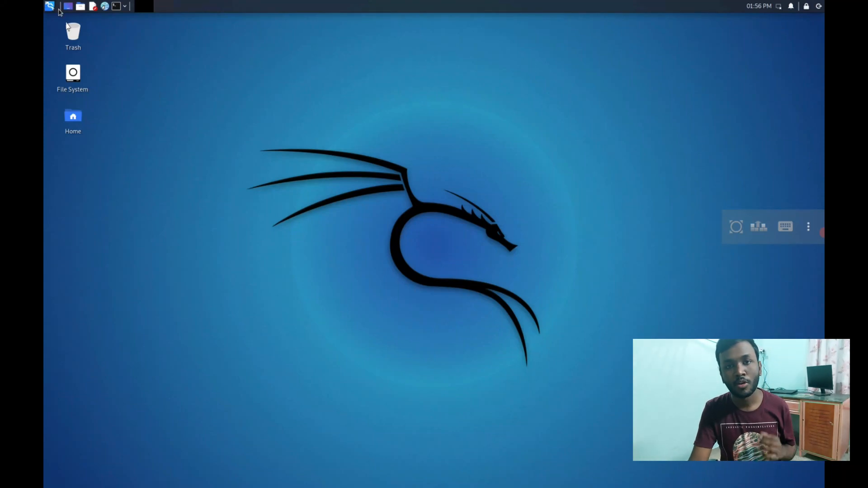
{"action": "mouse_move", "coordinate": [132, 113]}
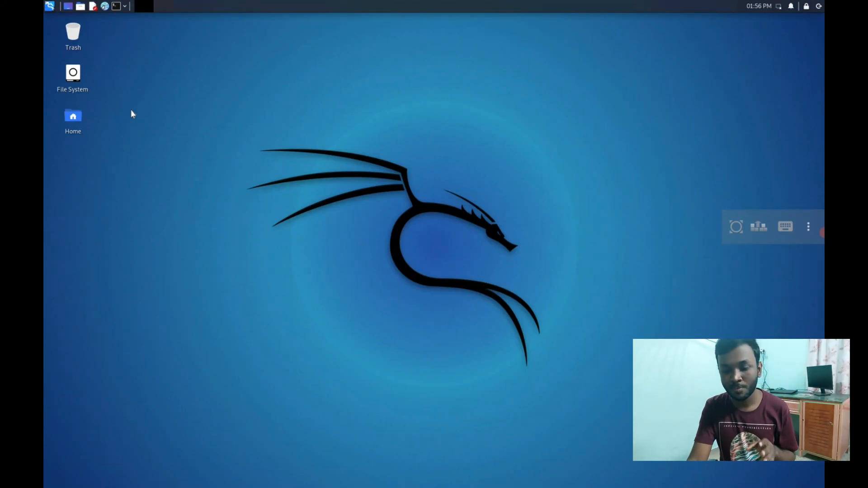
{"action": "mouse_move", "coordinate": [135, 105]}
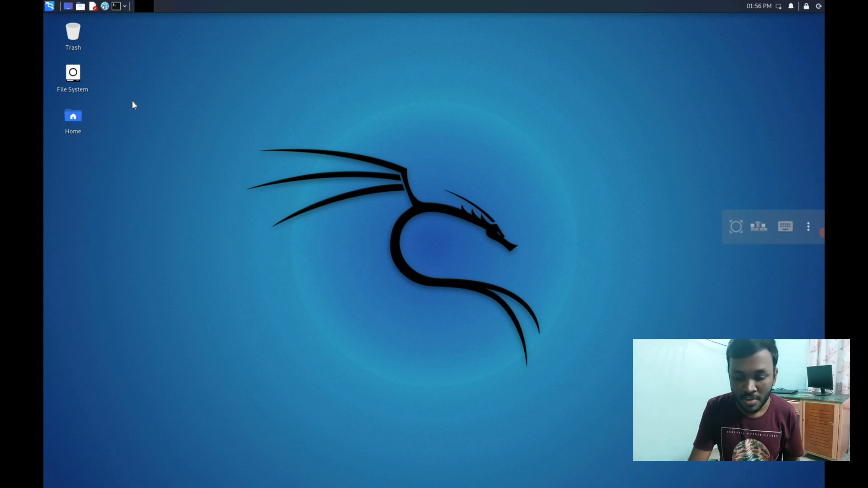
{"action": "mouse_move", "coordinate": [287, 145]}
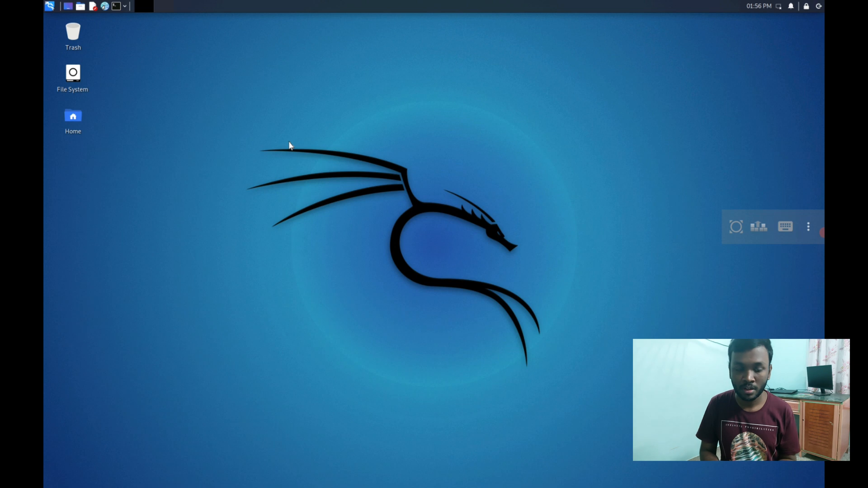